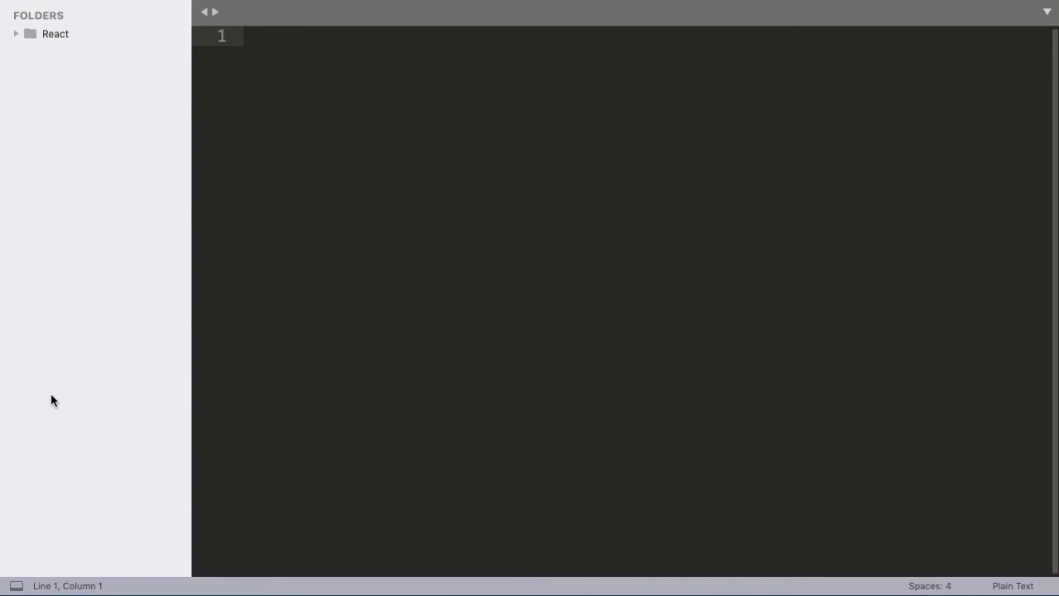
Create a new subfolder named StaticHTML inside the React project folder
click(50, 34)
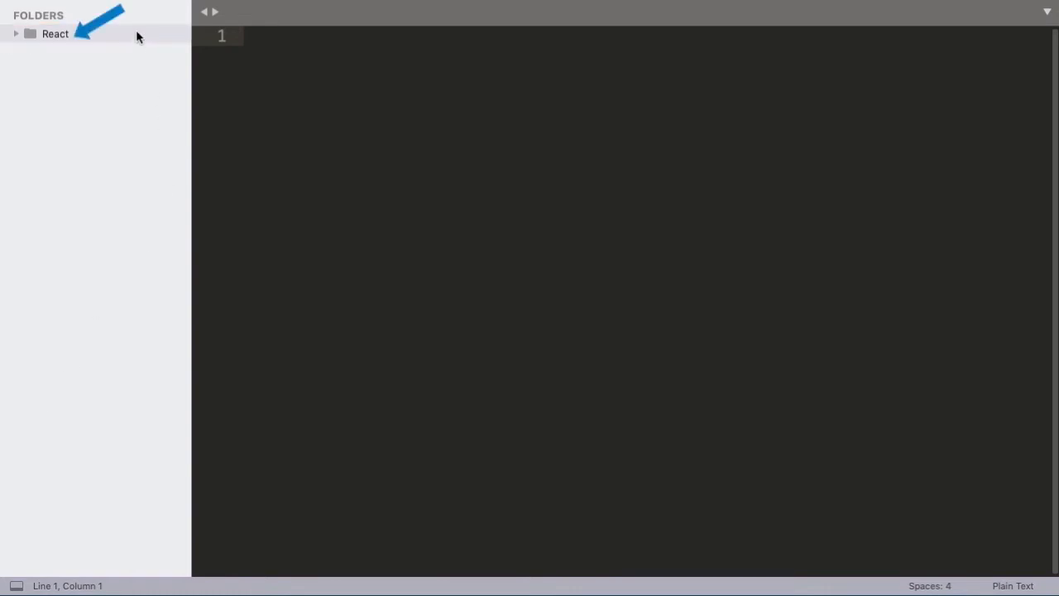
right_click(53, 37)
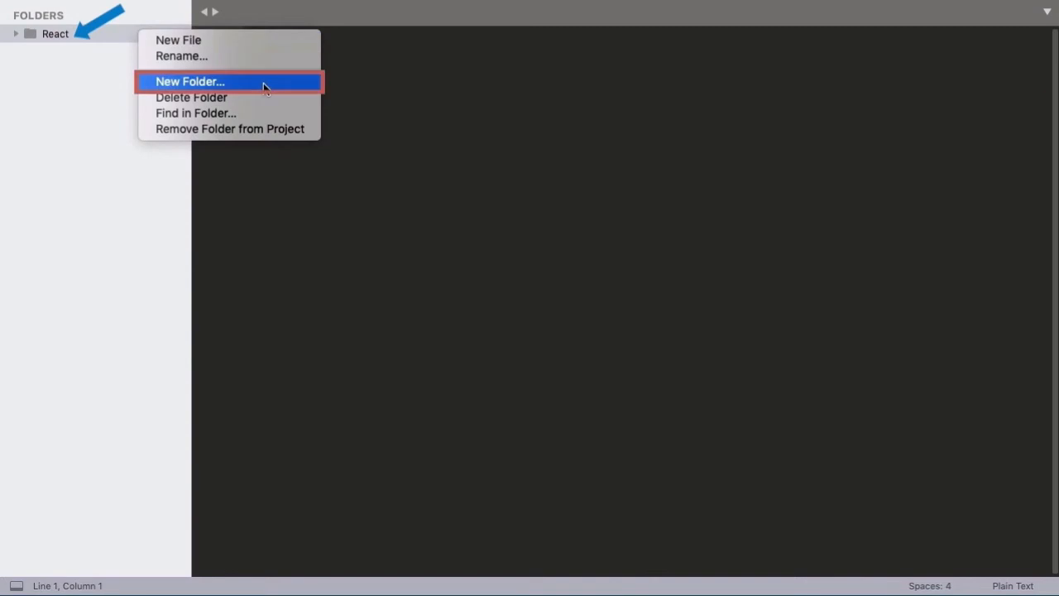
mouse_move(264, 86)
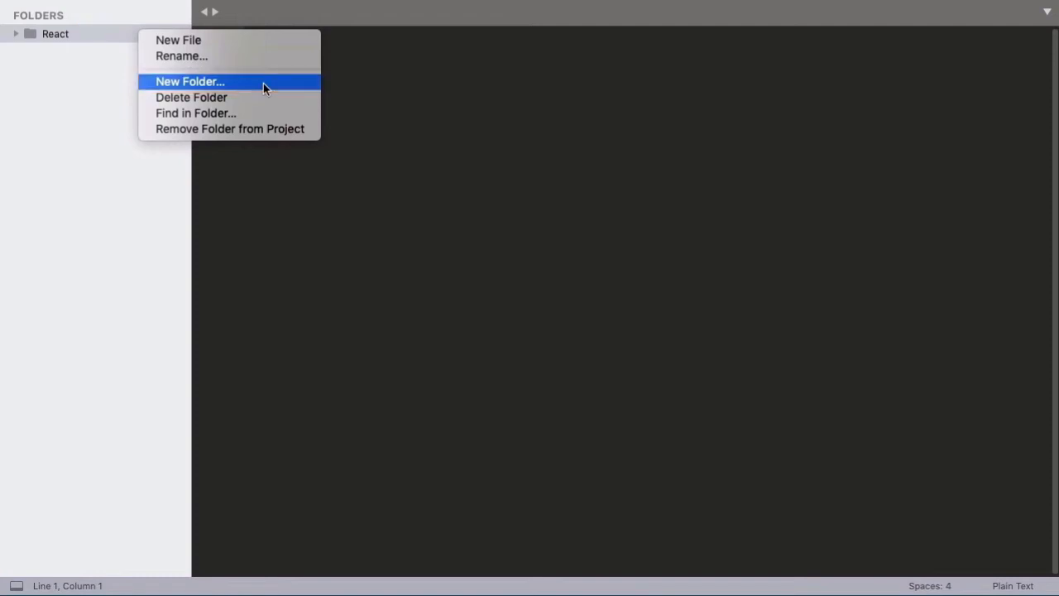
click(191, 81)
text(StaticHTML)
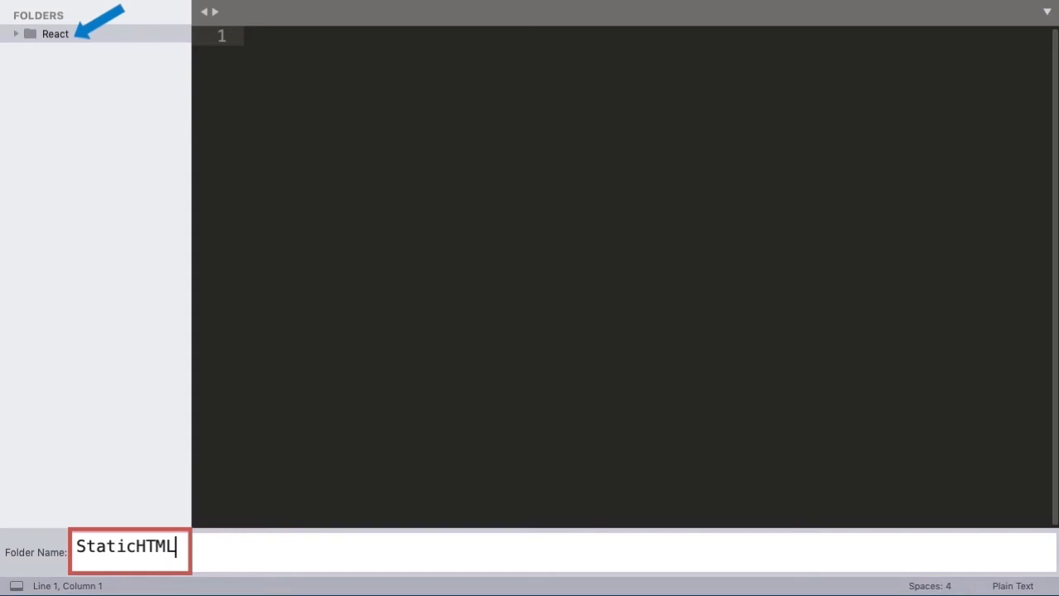
key(Enter)
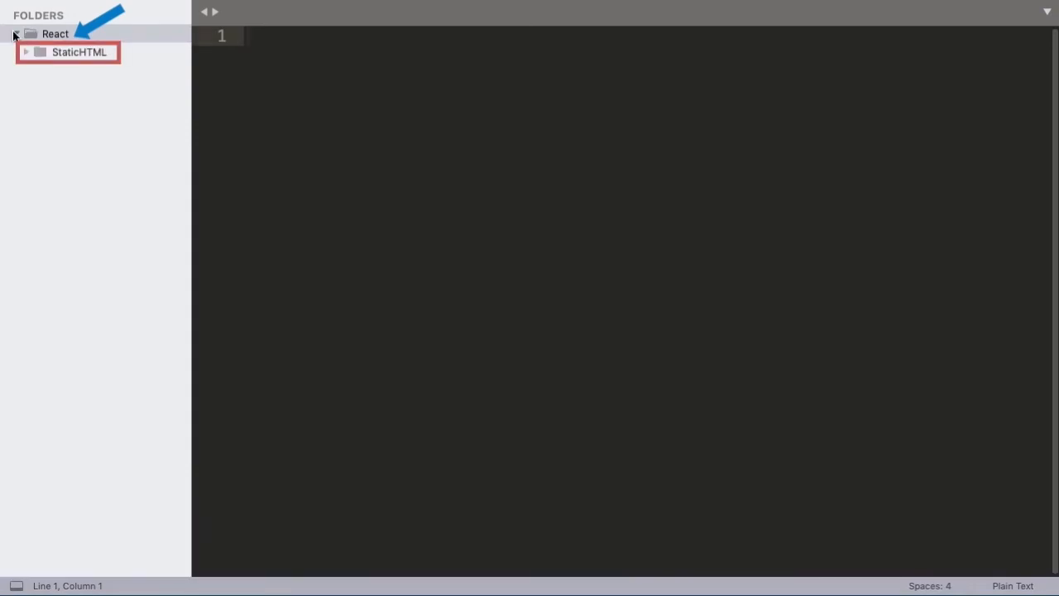
Start a new empty file from the StaticHTML folder's context menu
right_click(71, 58)
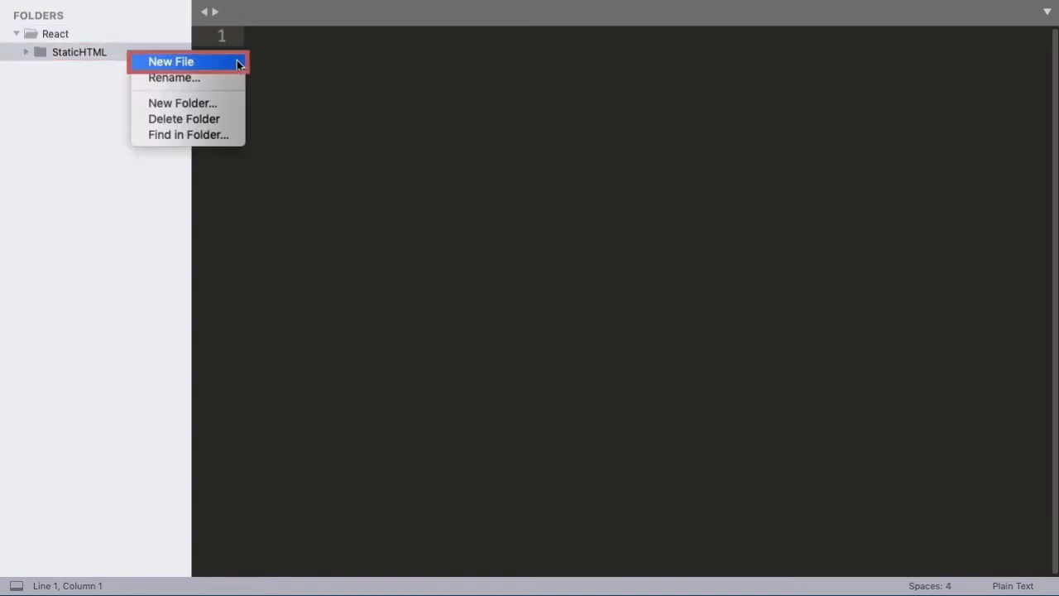
click(174, 61)
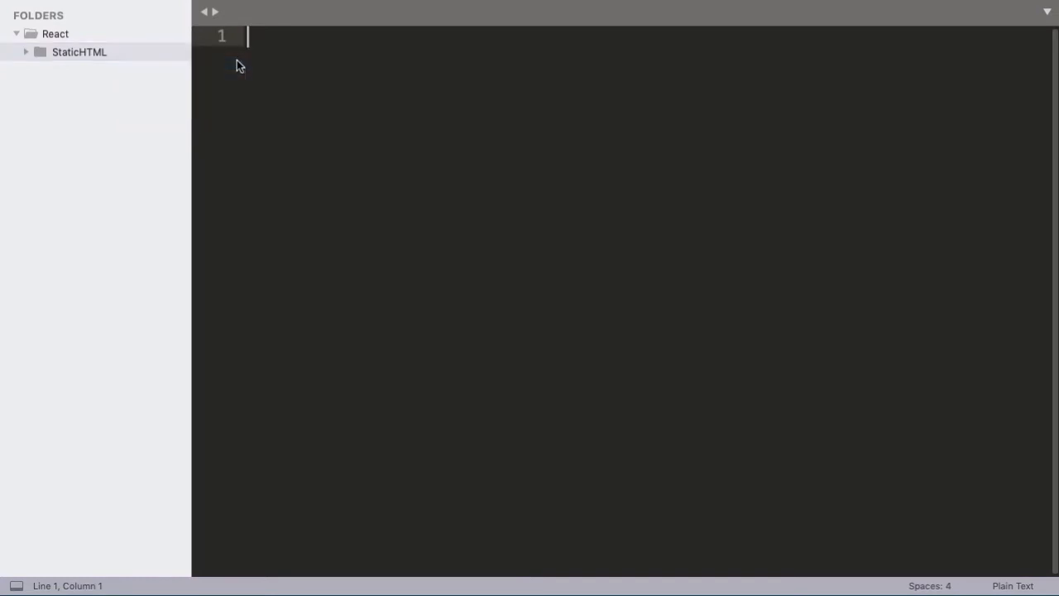